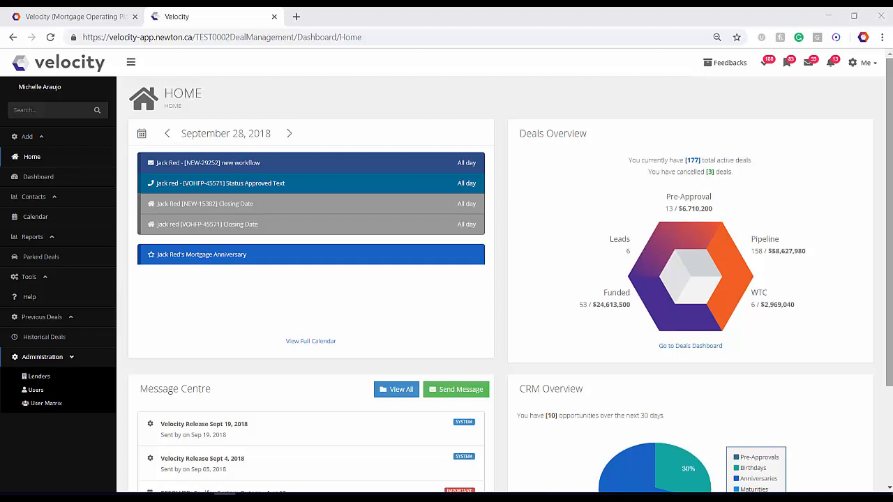
mouse_move(869, 346)
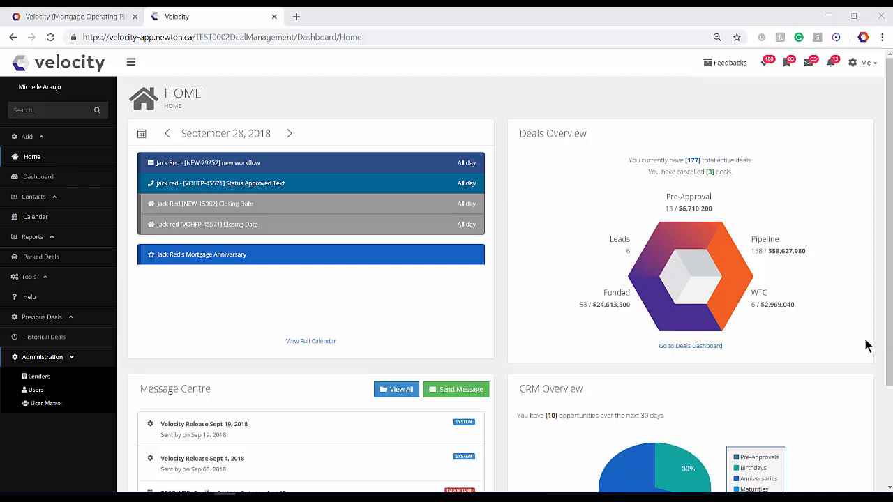
mouse_move(509, 319)
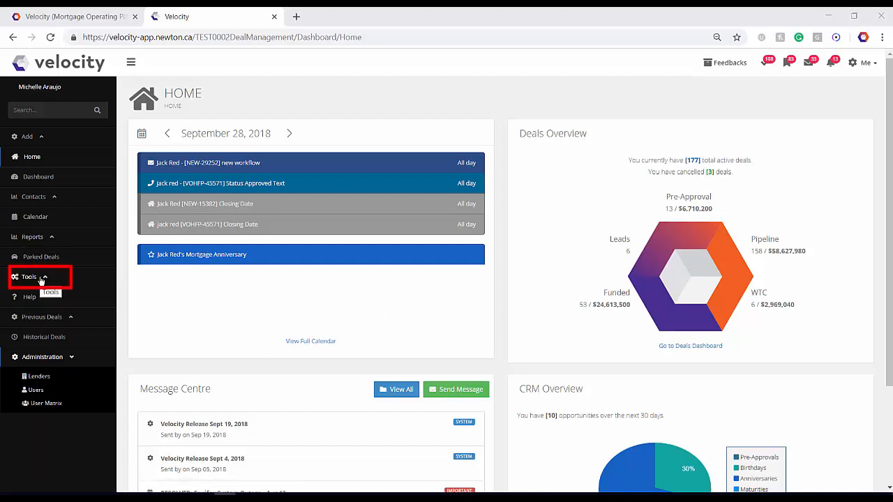
Go to Tools > Upload Data (Beta) in the sidebar.
left_click(30, 277)
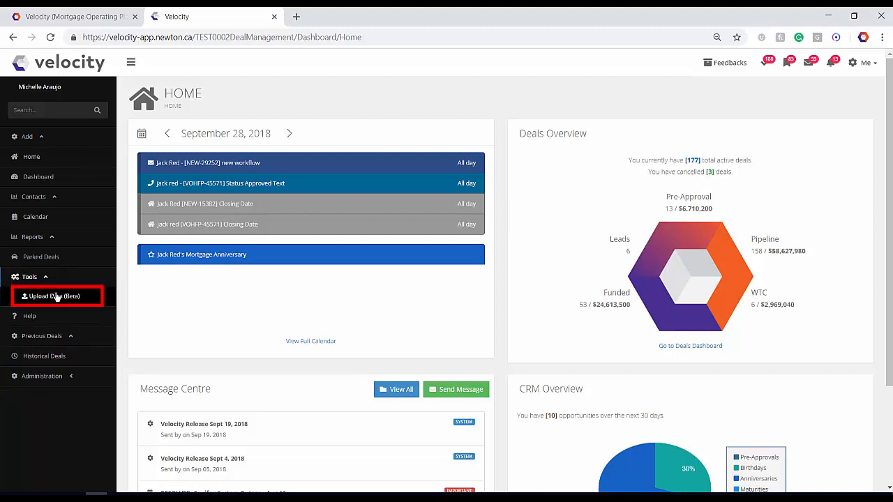
left_click(54, 296)
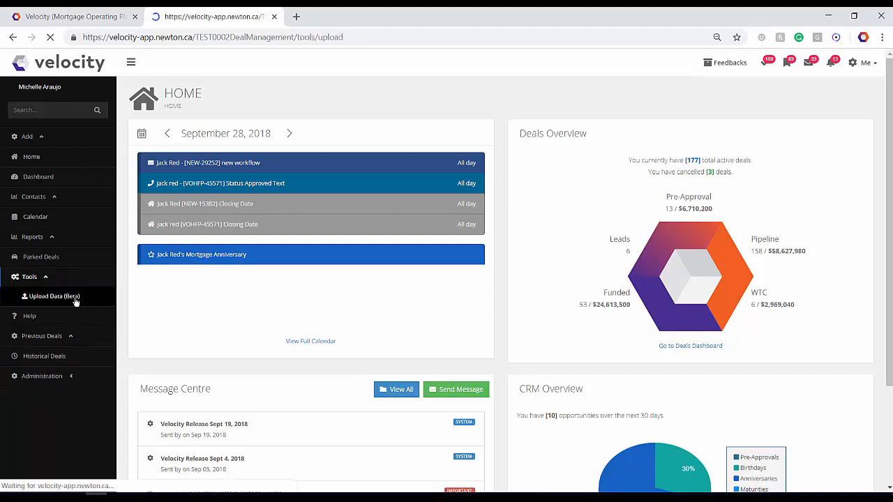
left_click(53, 296)
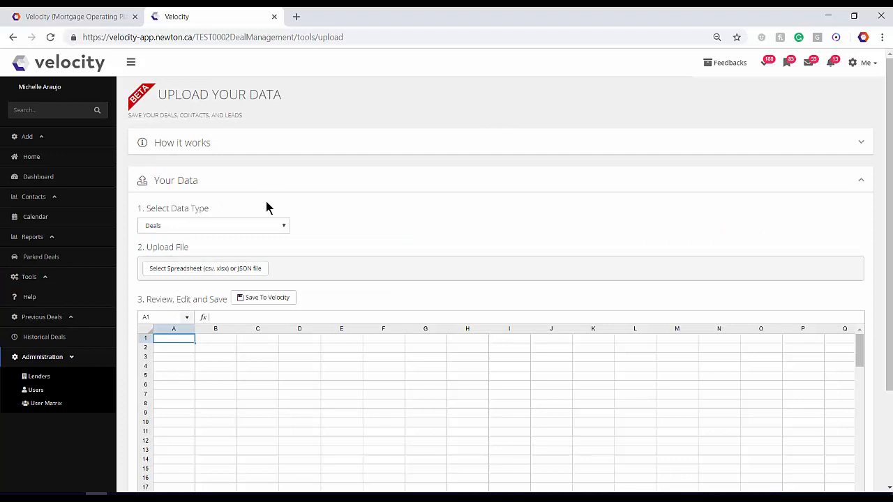
Upload the consolidated deals CSV file as Deals data.
left_click(214, 225)
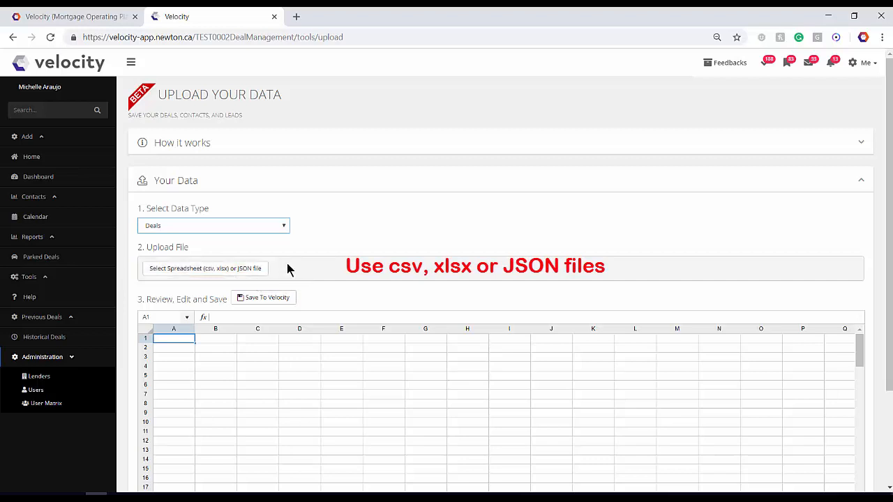
left_click(205, 268)
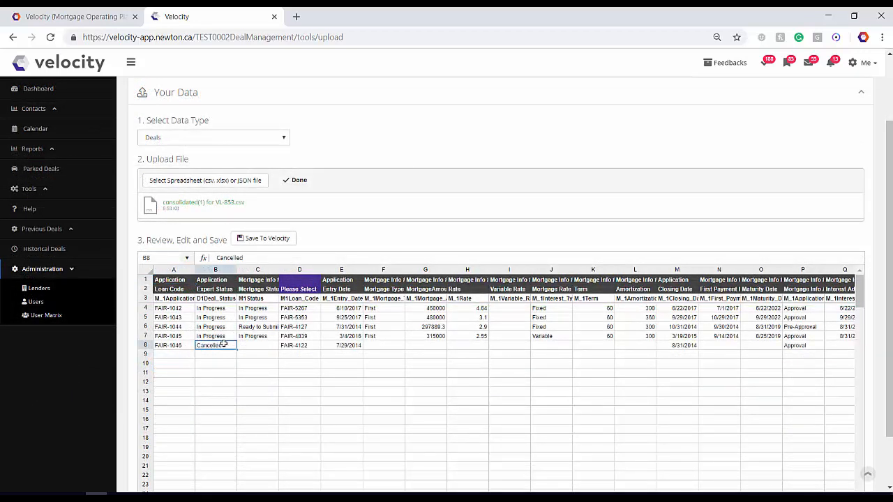
Replace Cancelled with Paid in cell B8 for deal FAIR-1046.
left_click(215, 346)
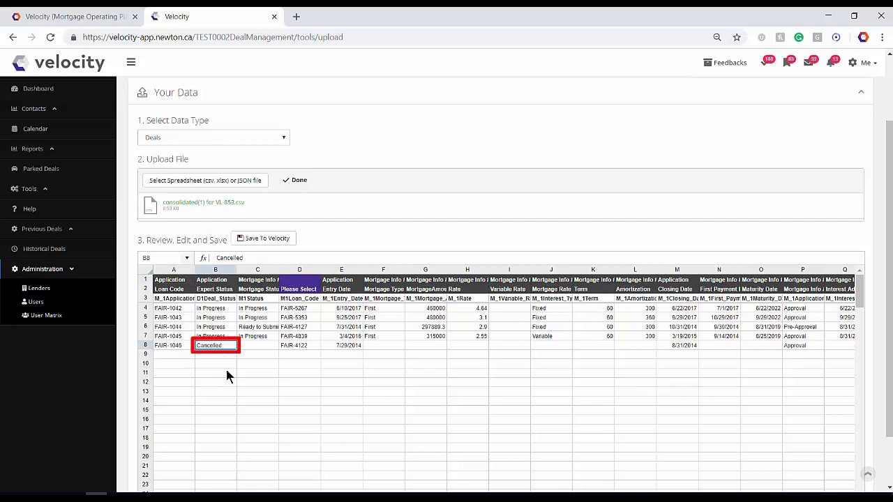
type("Paid")
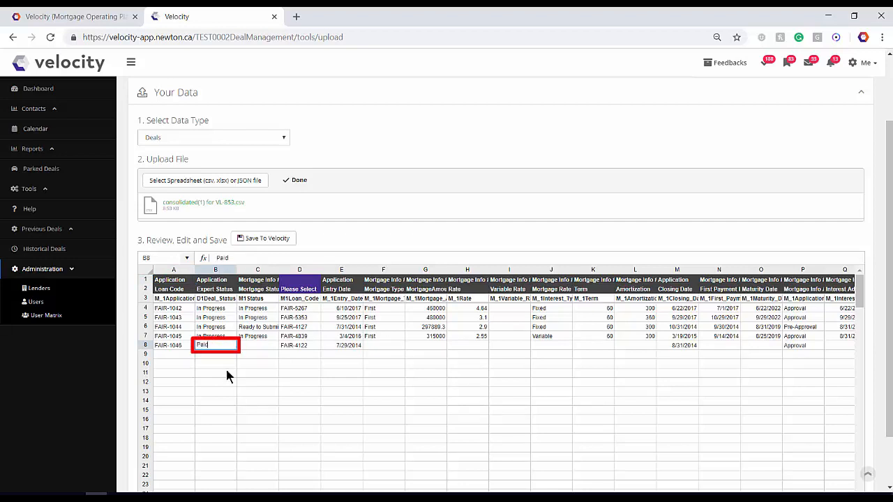
left_click(258, 346)
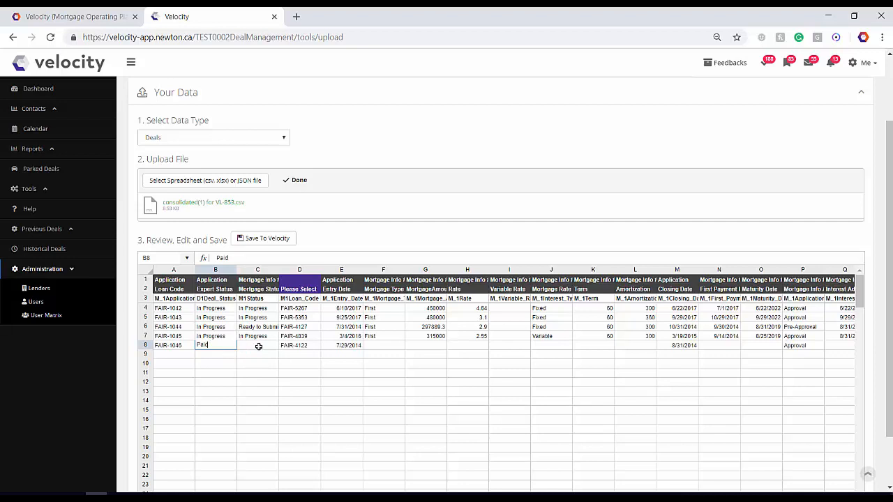
left_click(257, 345)
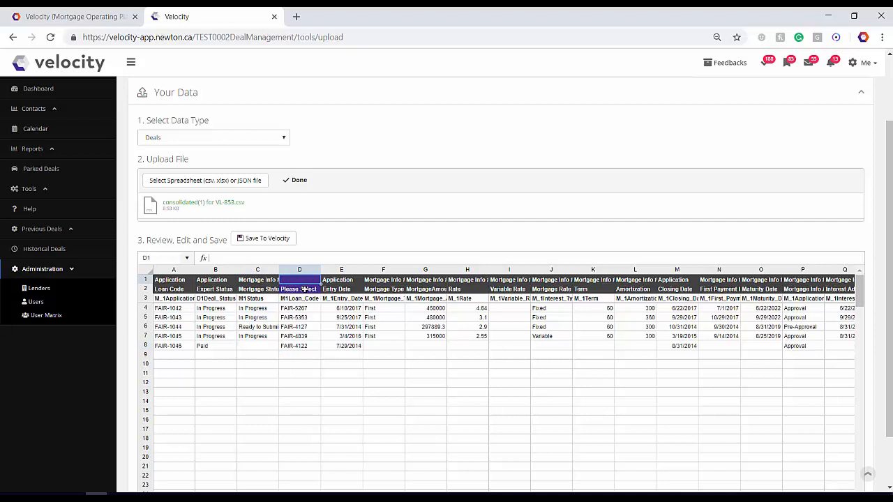
Map unassigned columns D, R and the entry date column, setting R to Application.
left_click(299, 289)
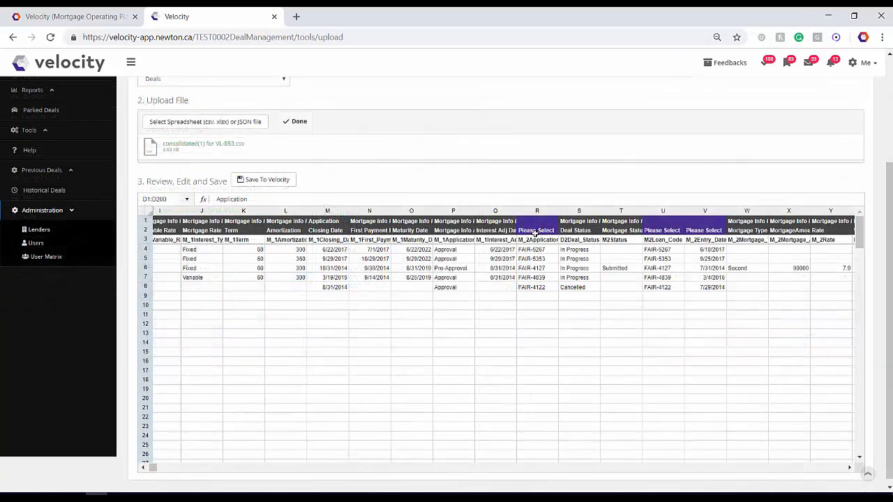
left_click(537, 230)
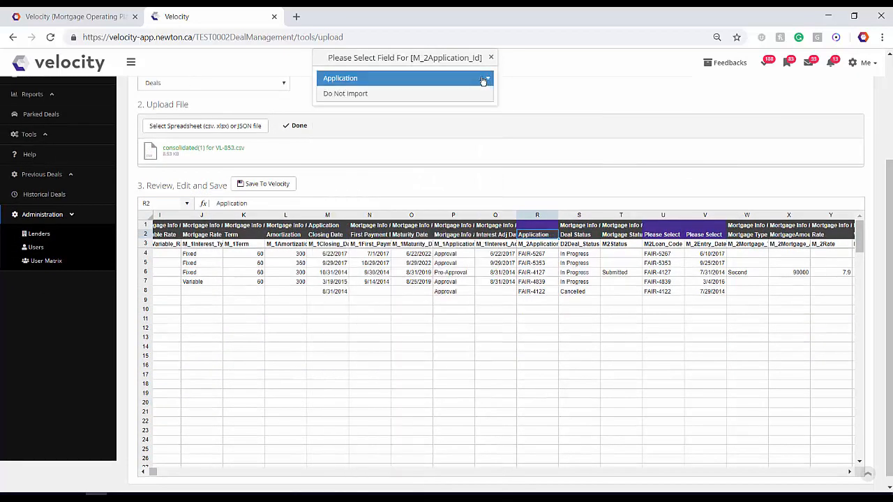
left_click(663, 233)
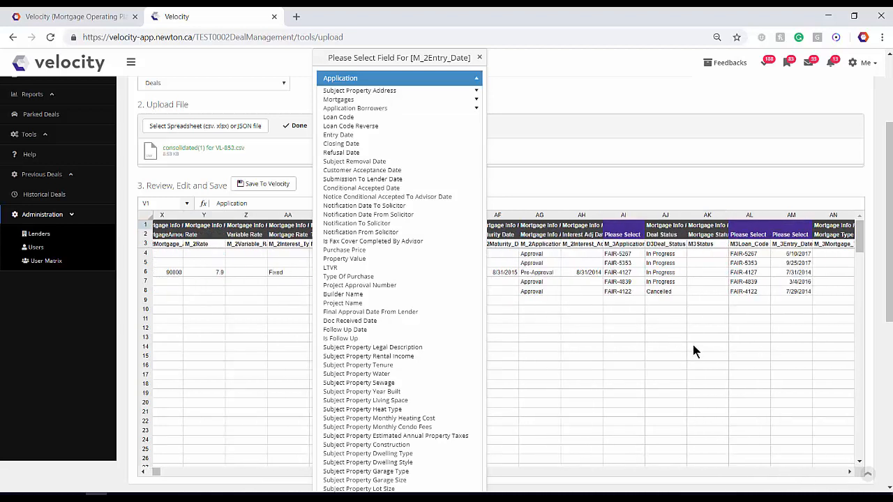
left_click(623, 224)
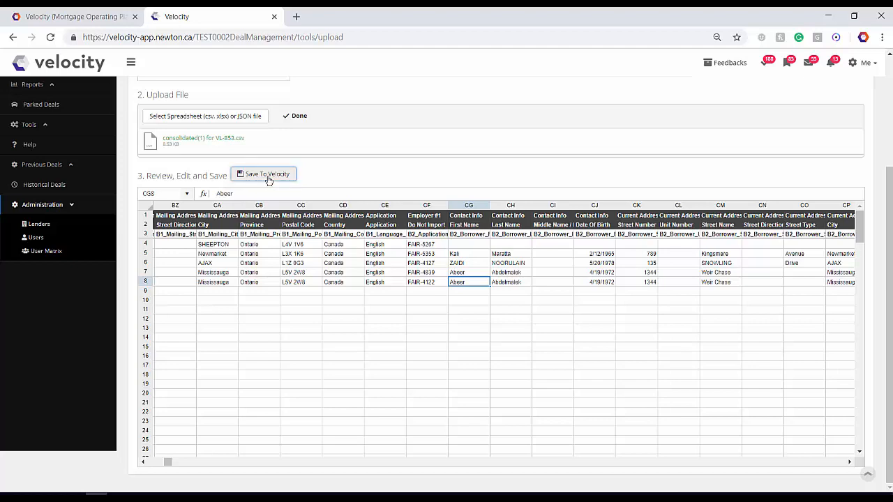
Save the five uploaded deals to Velocity and view them in Historical Deals.
left_click(264, 173)
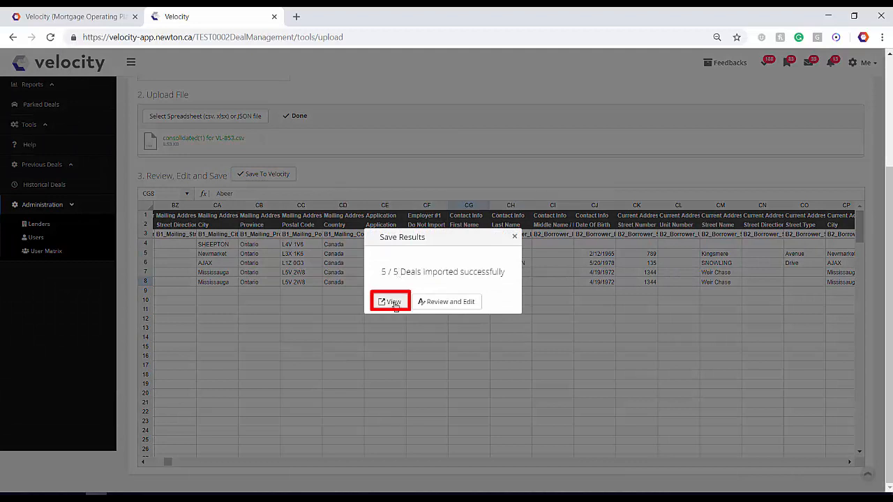
left_click(390, 301)
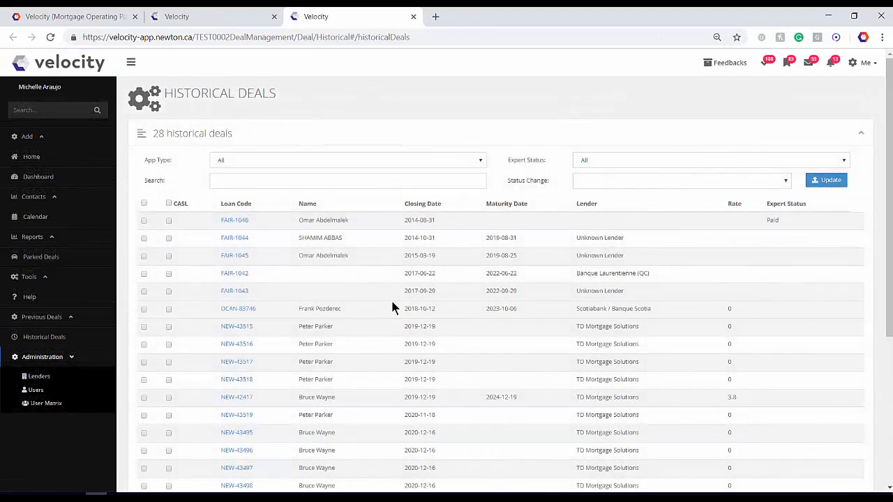
mouse_move(354, 222)
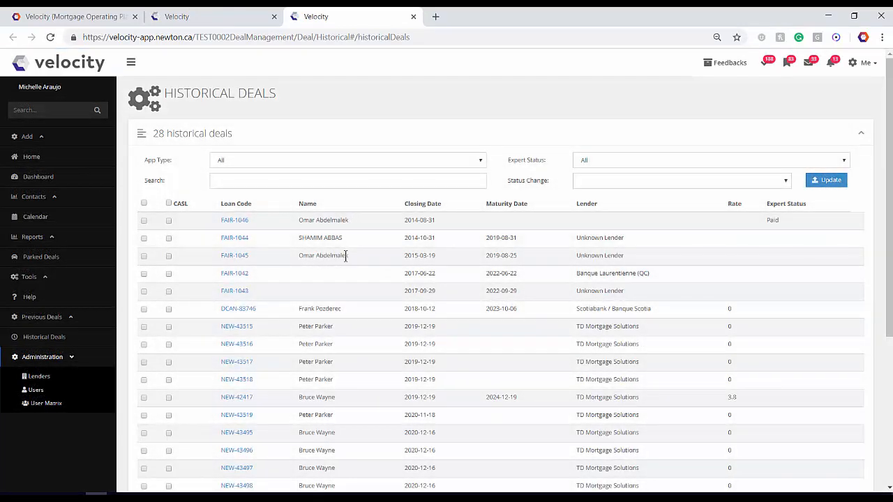
mouse_move(263, 273)
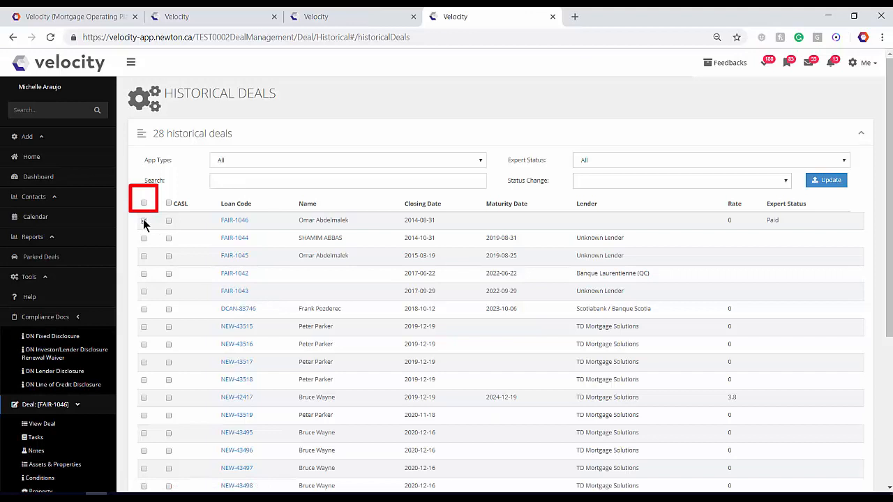
Tick the checkboxes for deals FAIR-1046, FAIR-1044 and FAIR-1045.
left_click(143, 203)
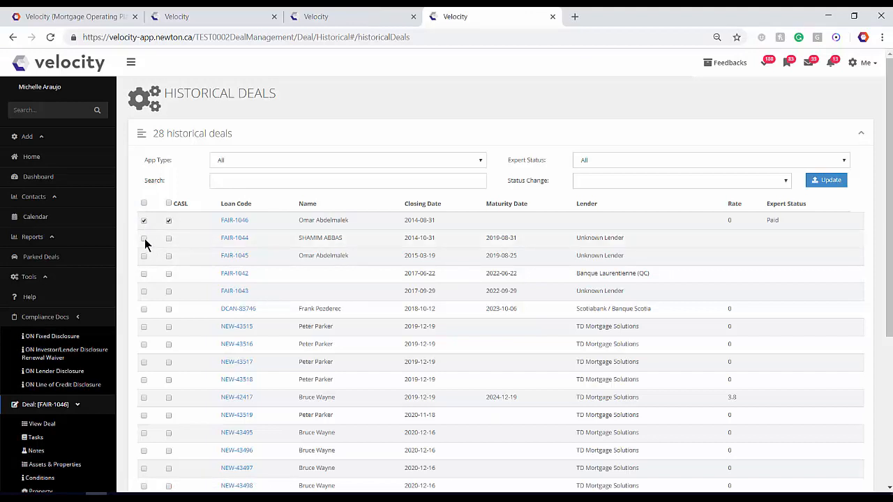
left_click(143, 238)
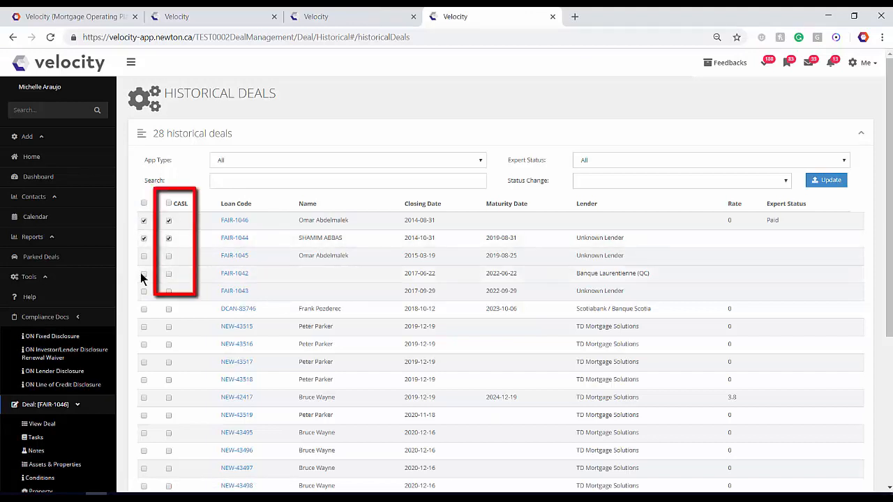
left_click(168, 255)
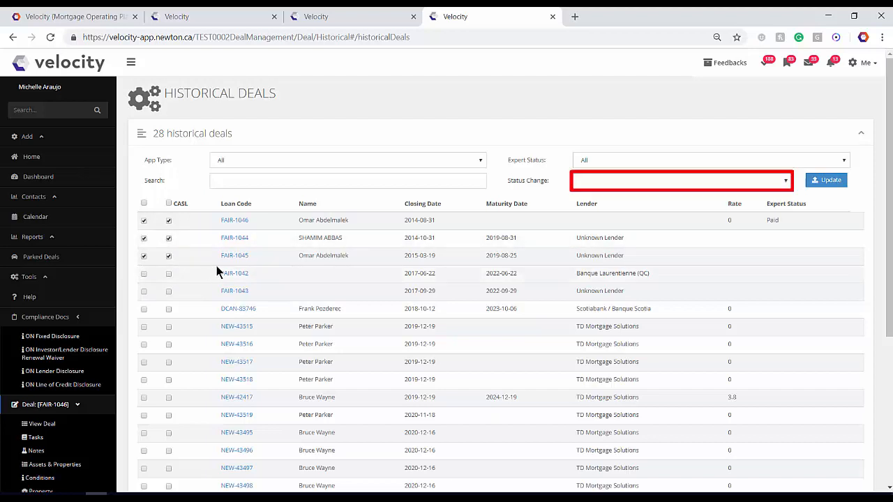
Bulk-change the selected deals' status to Complete and confirm the update.
left_click(680, 180)
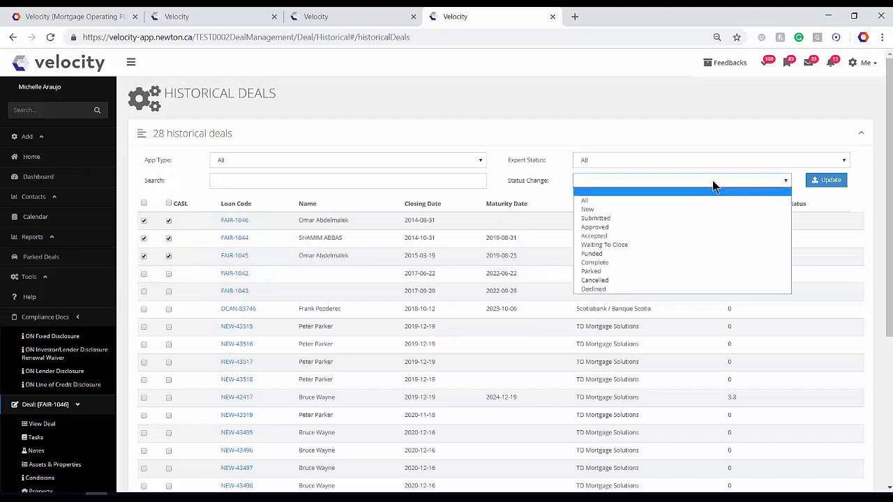
left_click(594, 262)
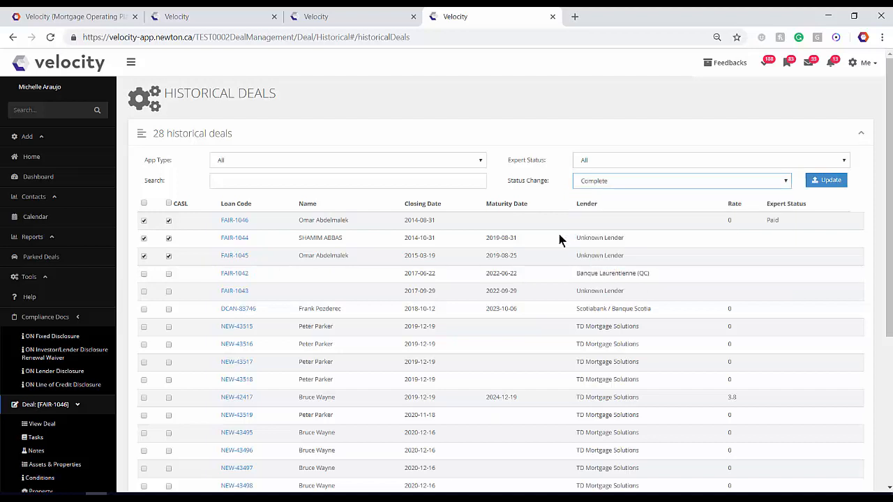
mouse_move(773, 220)
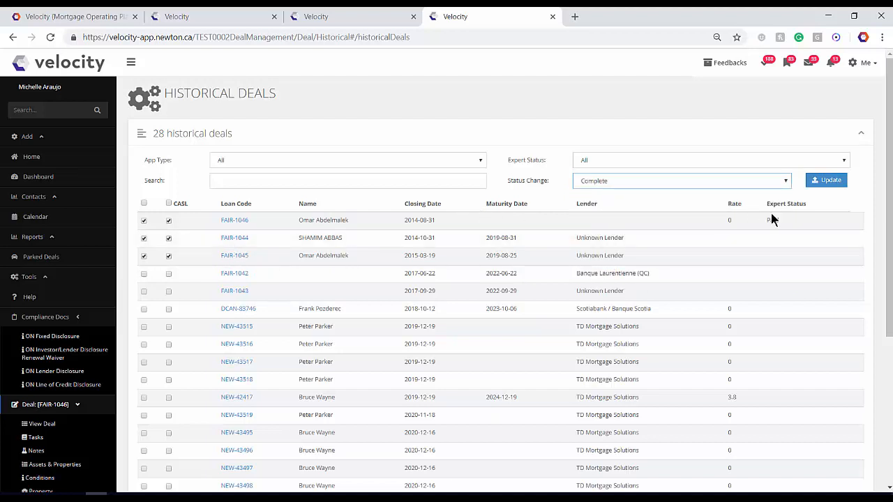
left_click(826, 180)
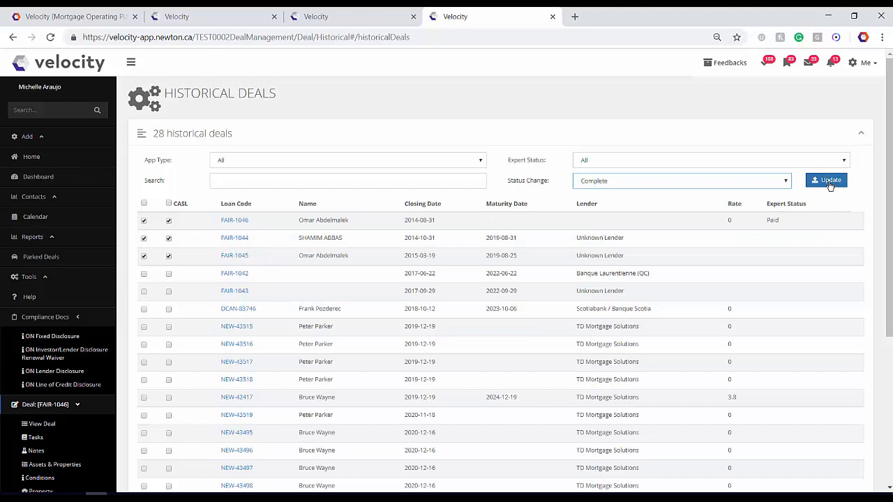
left_click(826, 180)
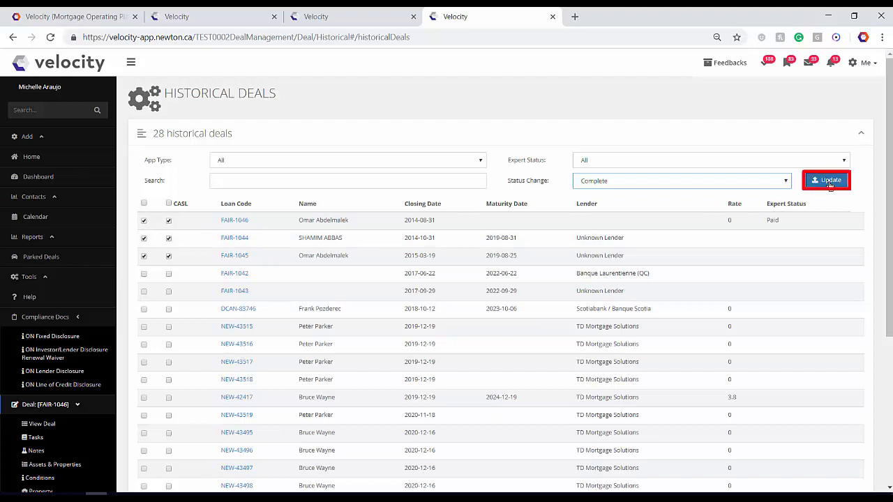
left_click(826, 180)
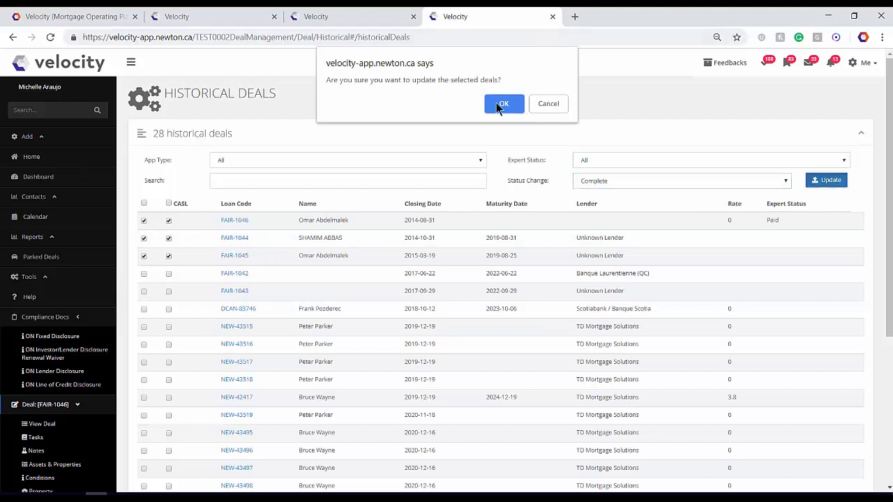
left_click(502, 103)
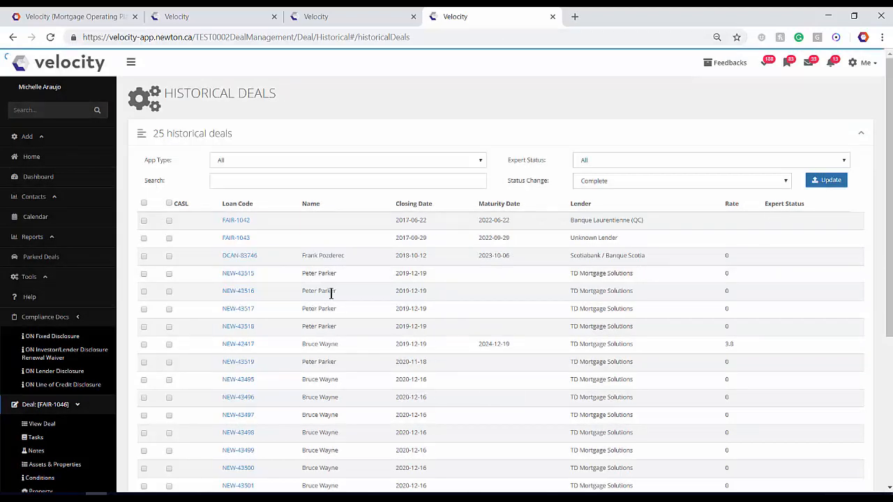
mouse_move(100, 203)
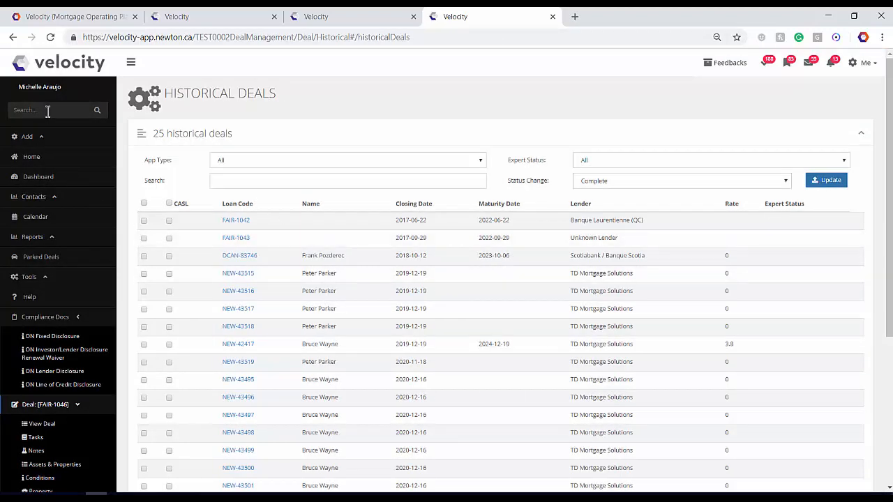
type("fair")
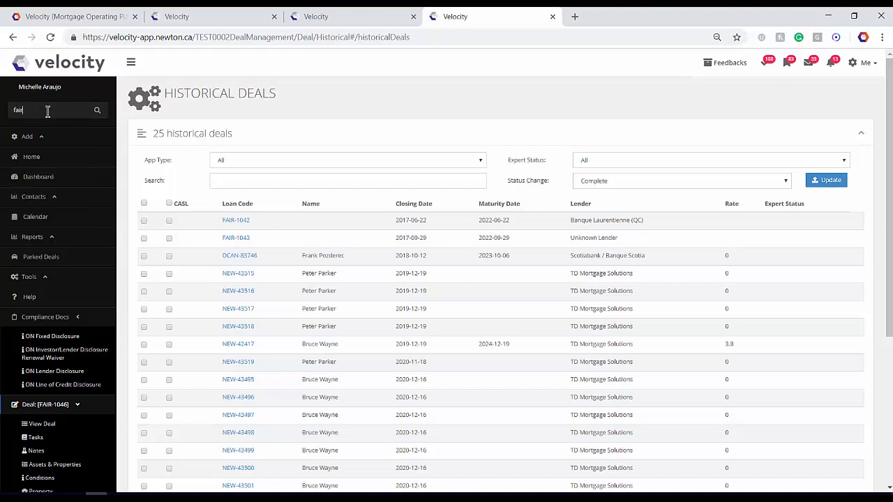